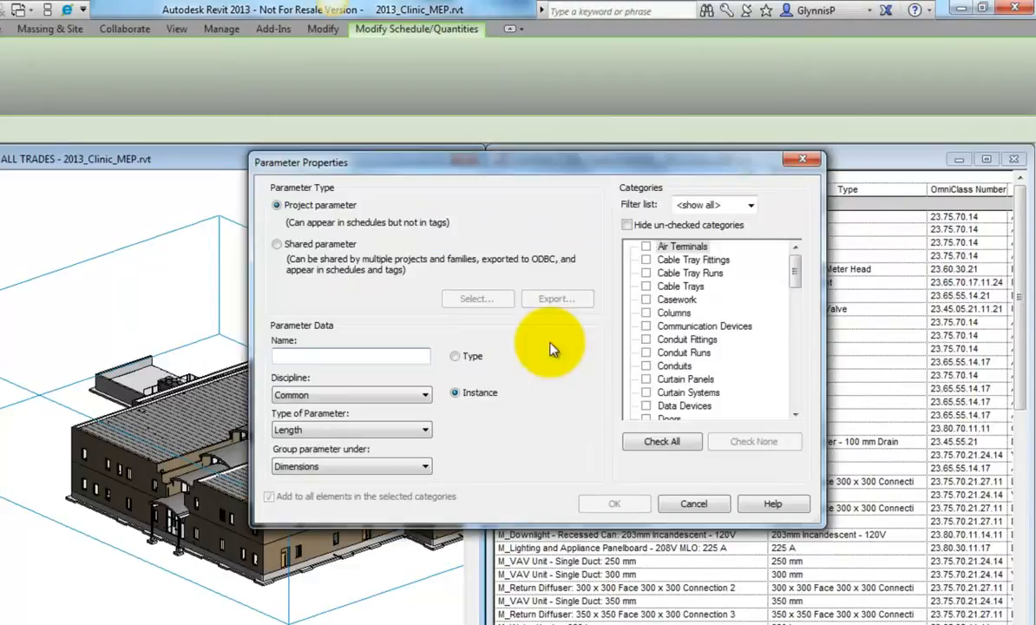
- Create the COBieTypeName type parameter for all categories and add it as a schedule column
click(661, 441)
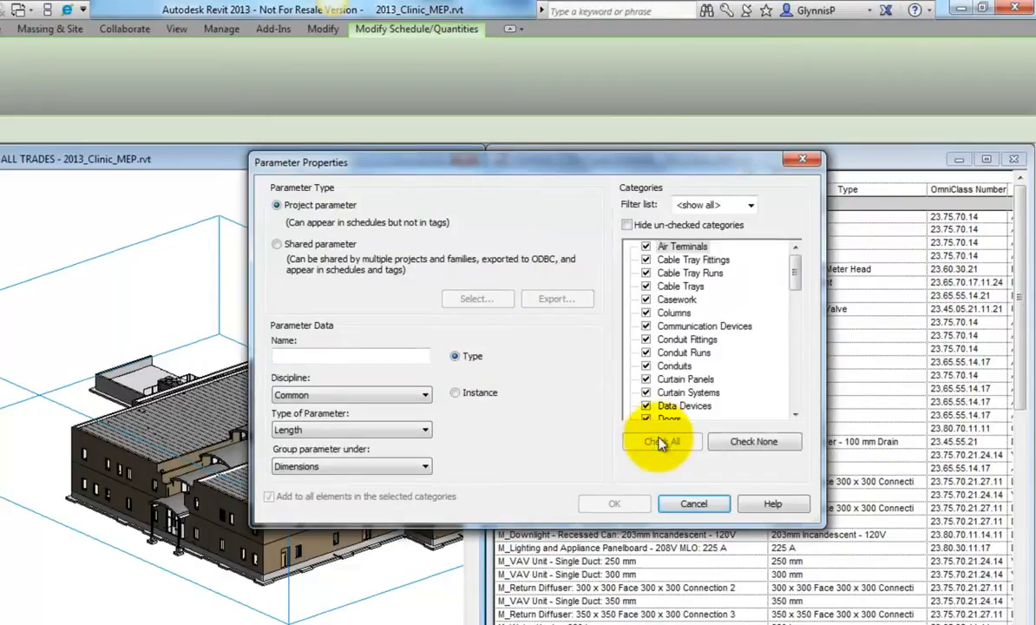
text(C)
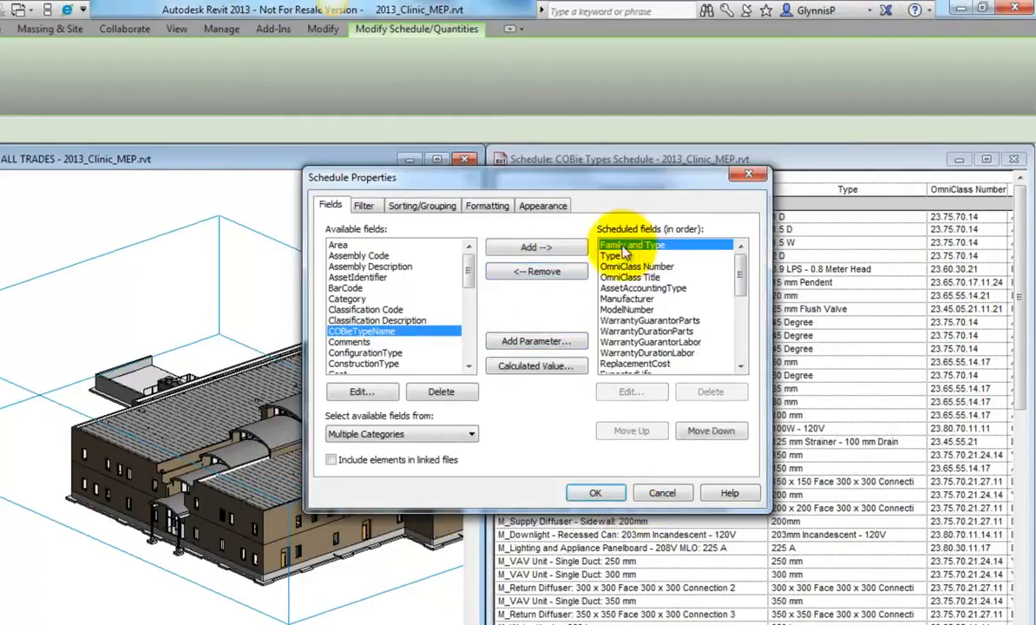
click(595, 492)
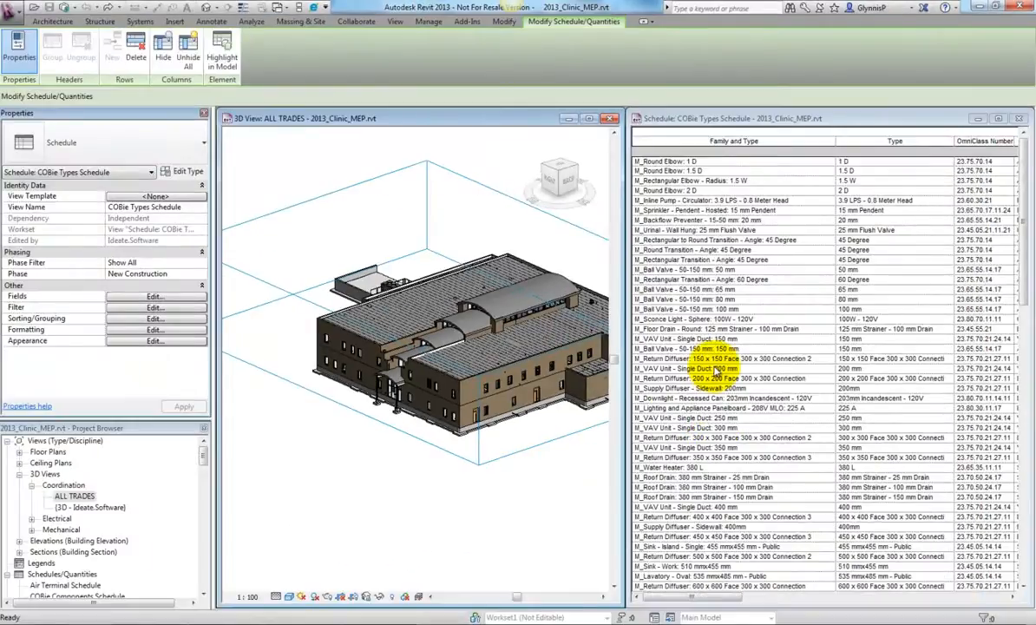
click(467, 22)
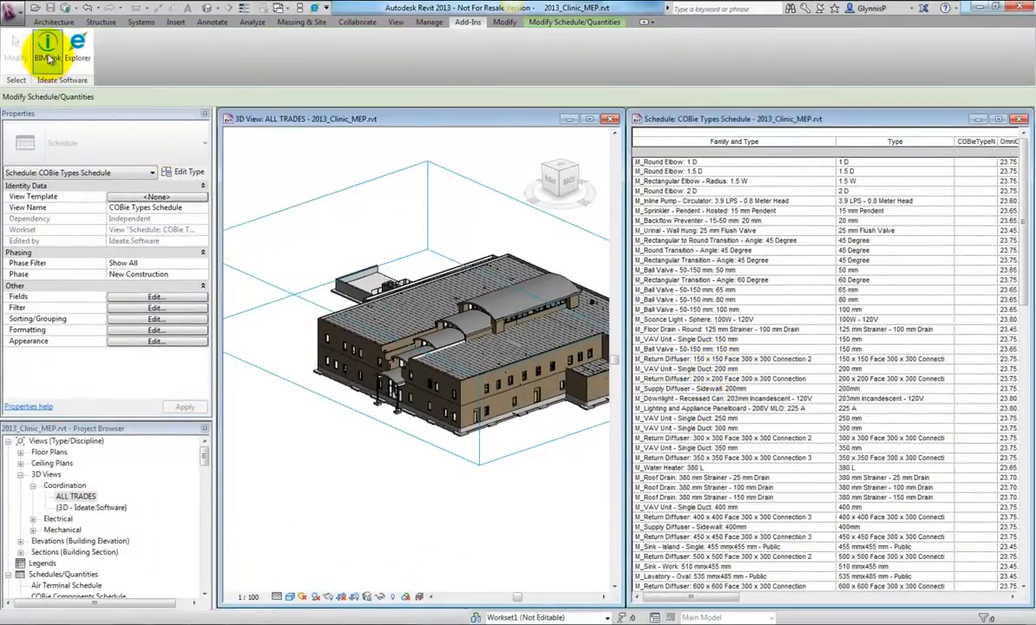
- Load the BIMLink sample links and rename the COBie_Type link to Types_Manage
click(47, 50)
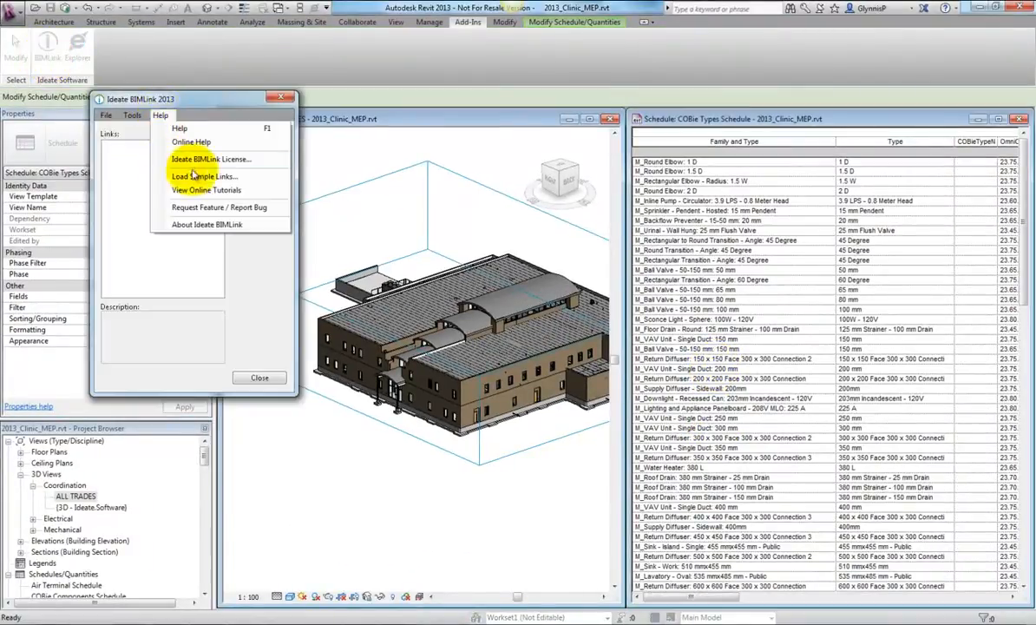
click(203, 176)
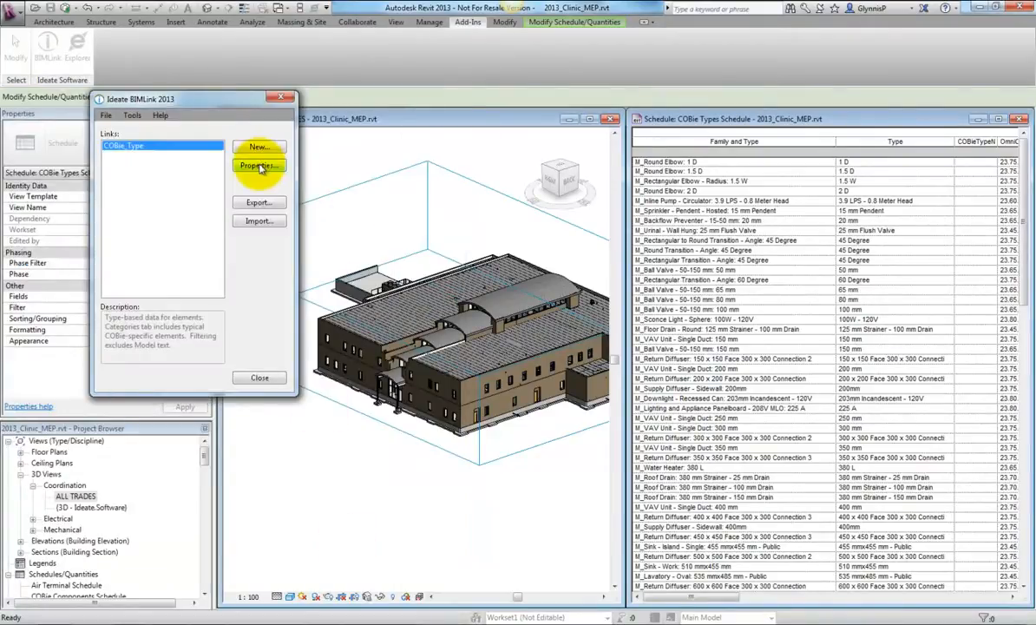
click(257, 166)
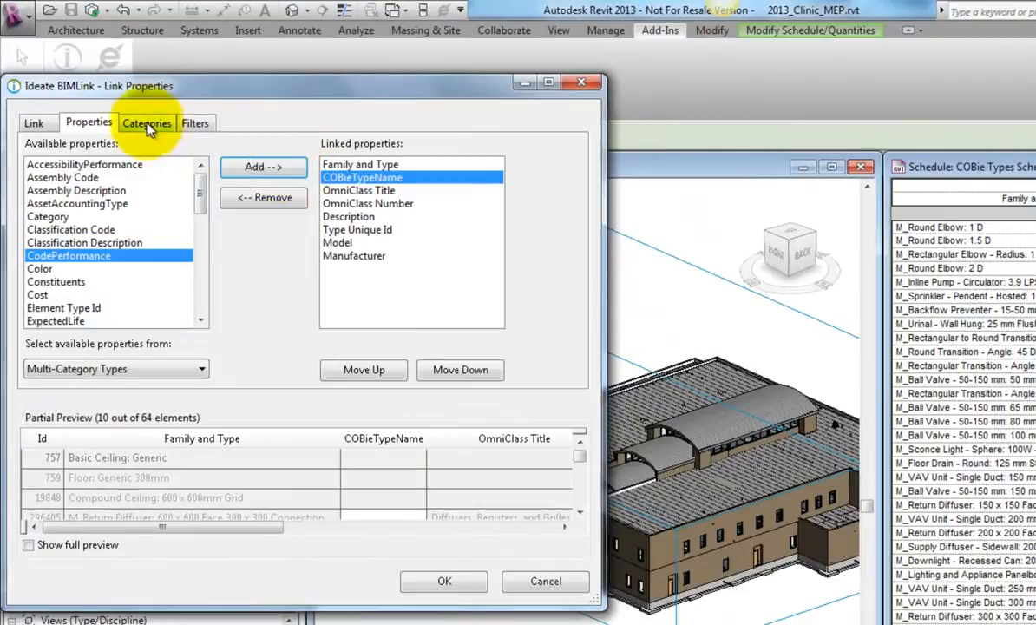
click(34, 122)
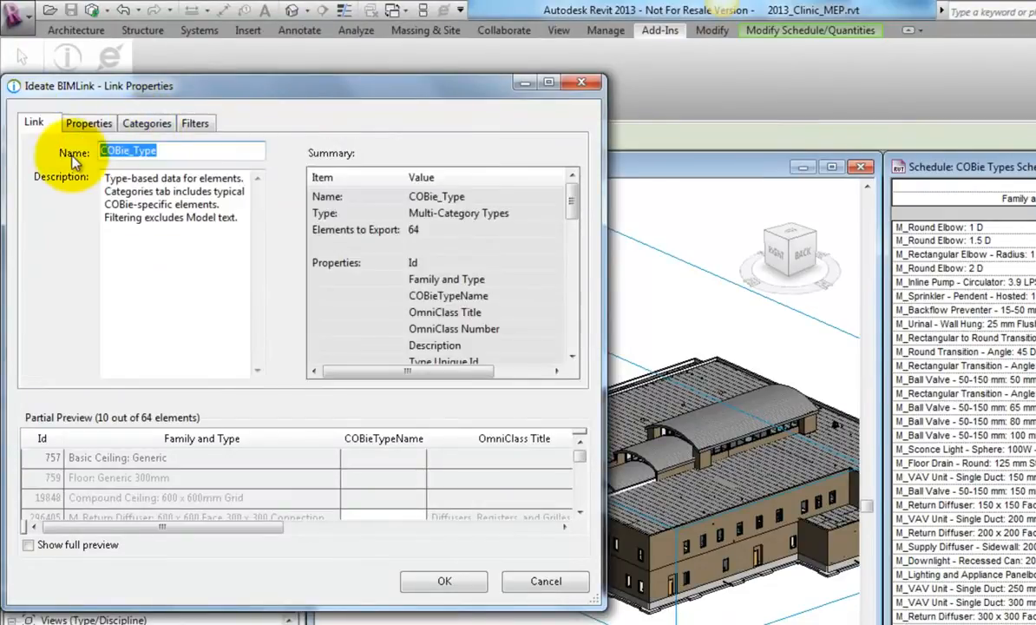
text(Types_Manage)
click(182, 274)
text(Type-based data for elements. Use to rename to meet COBie requirements)
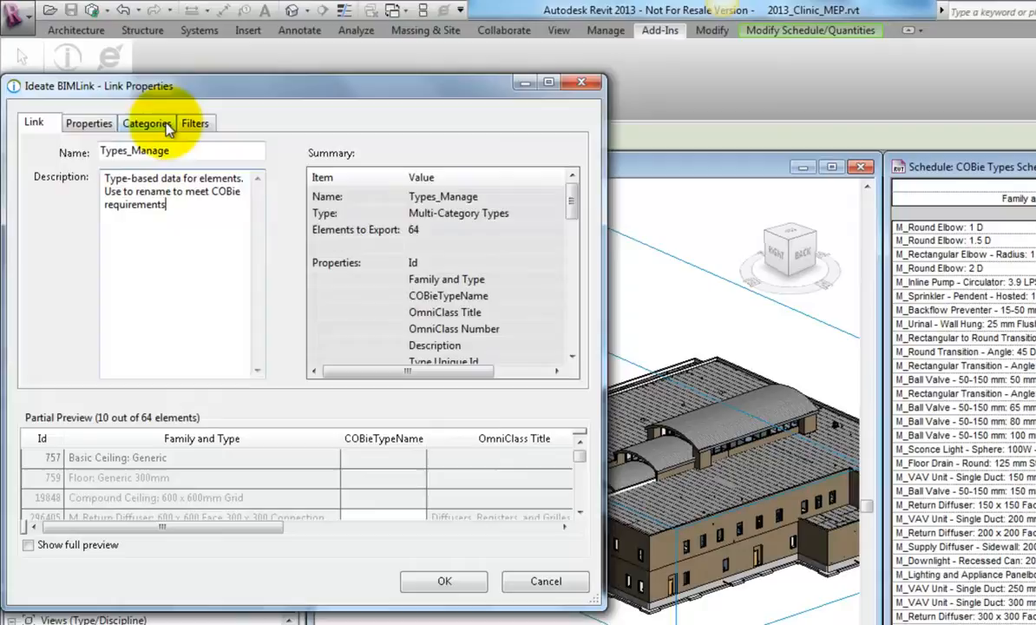
click(147, 122)
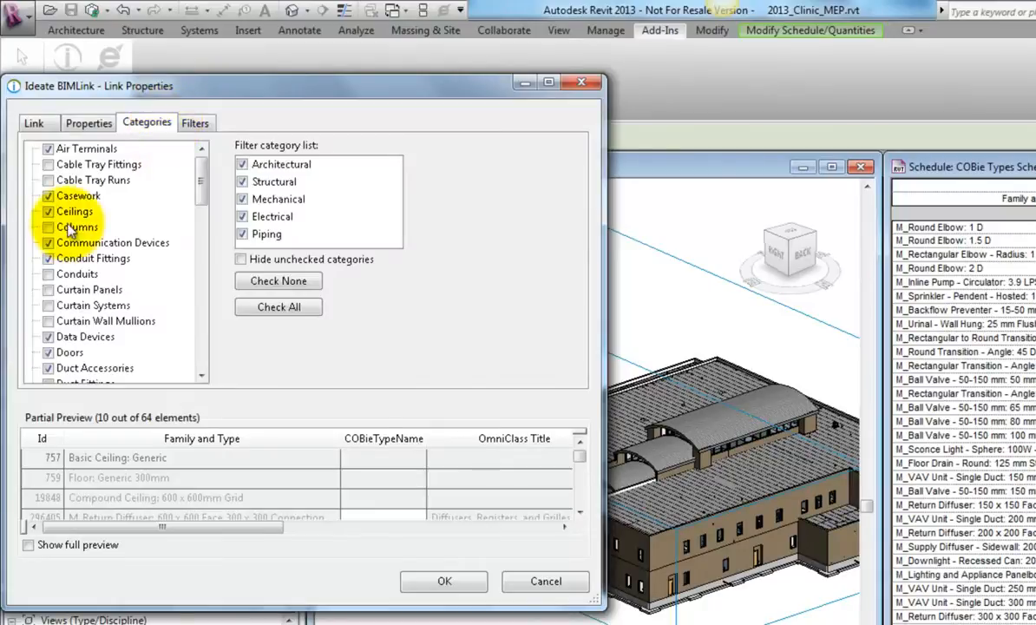
- Uncheck Ceilings and Floors in the Types_Manage link categories and review its filters
click(49, 211)
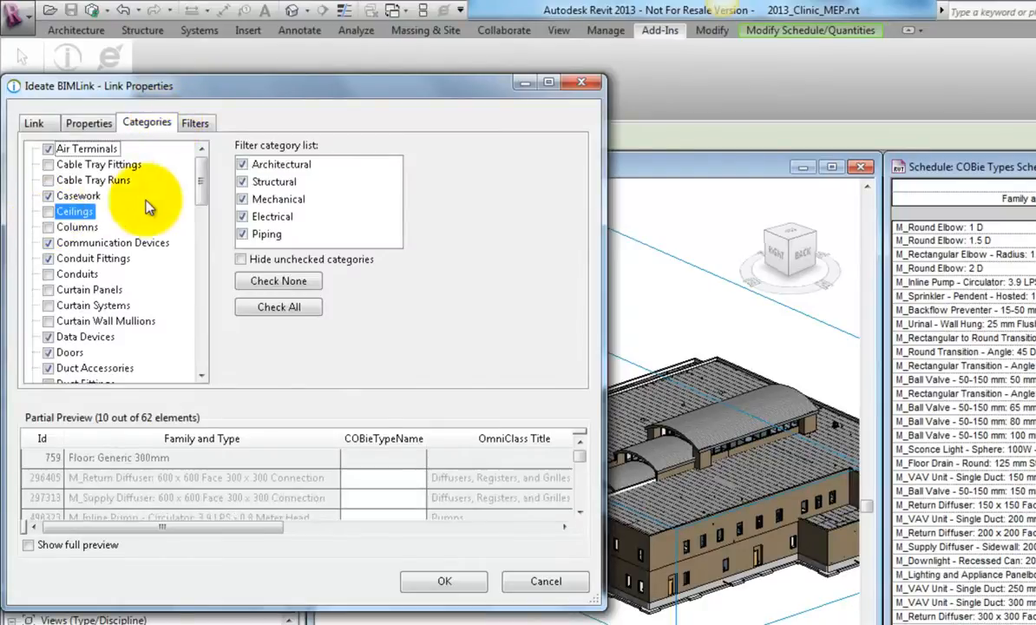
drag(200, 186, 201, 223)
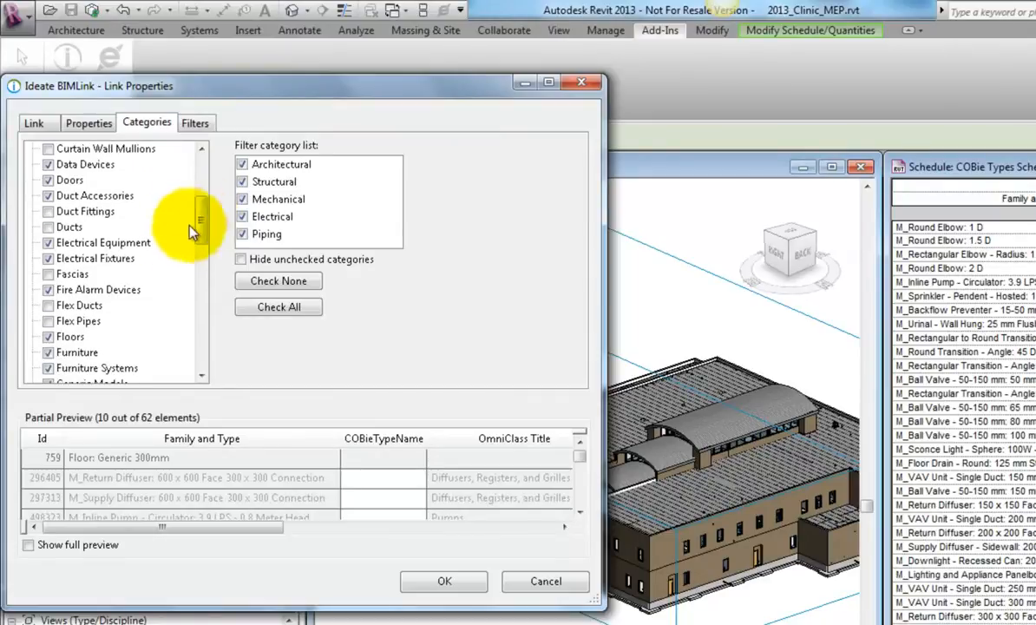
click(49, 336)
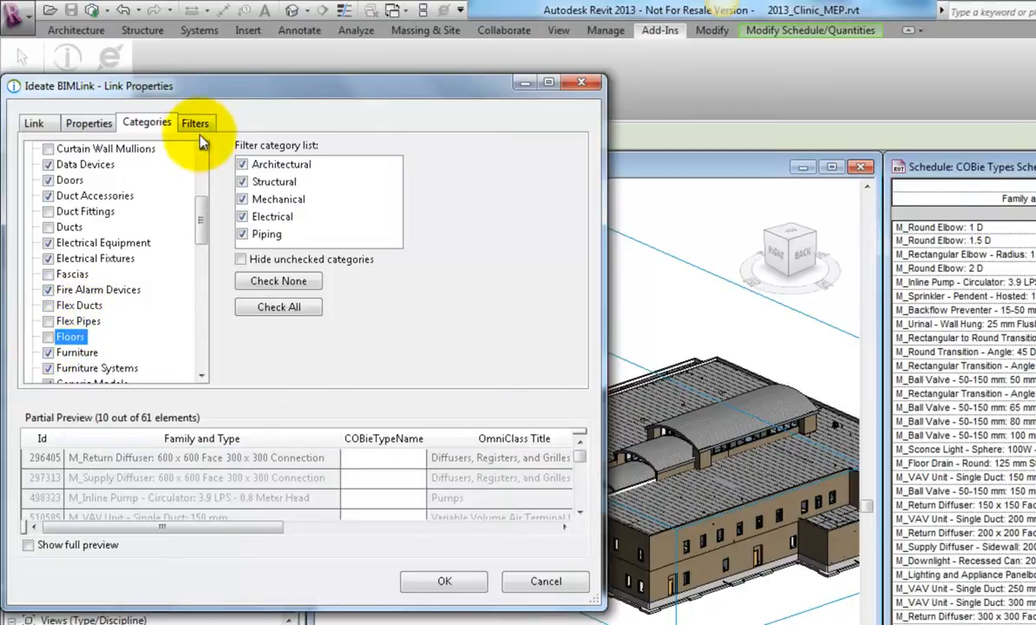
click(195, 123)
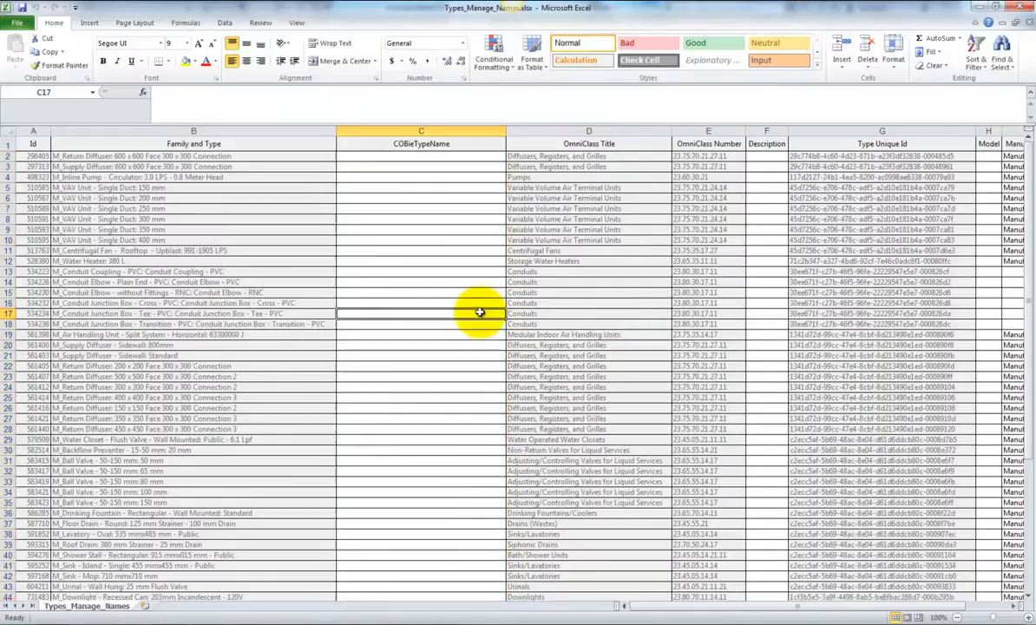
- Begin a SUBSTITUTE formula in D2 that strips spaces from the Family and Type names
click(589, 143)
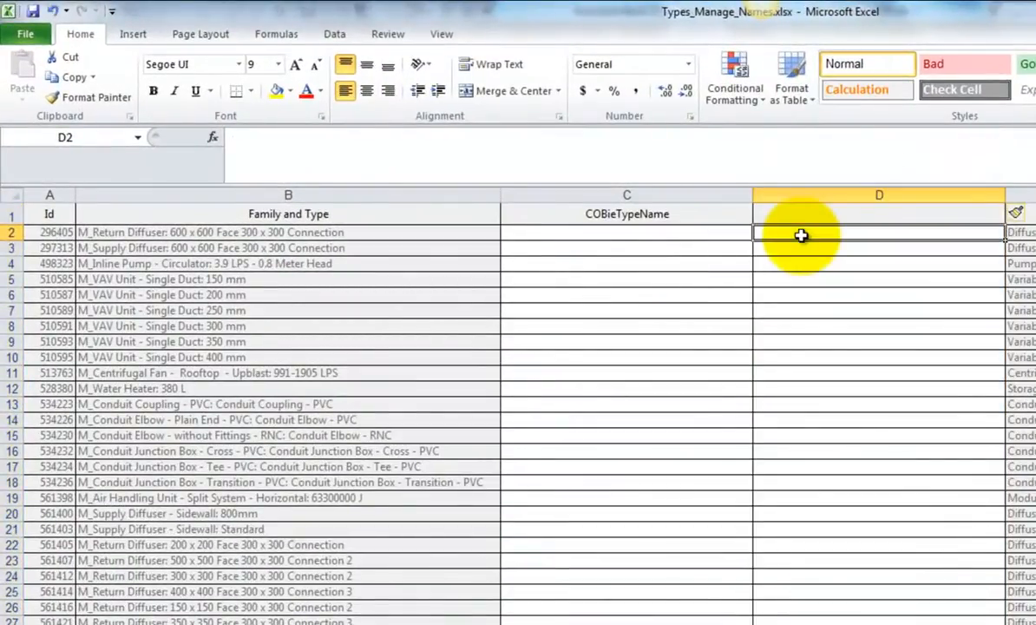
text(=sub)
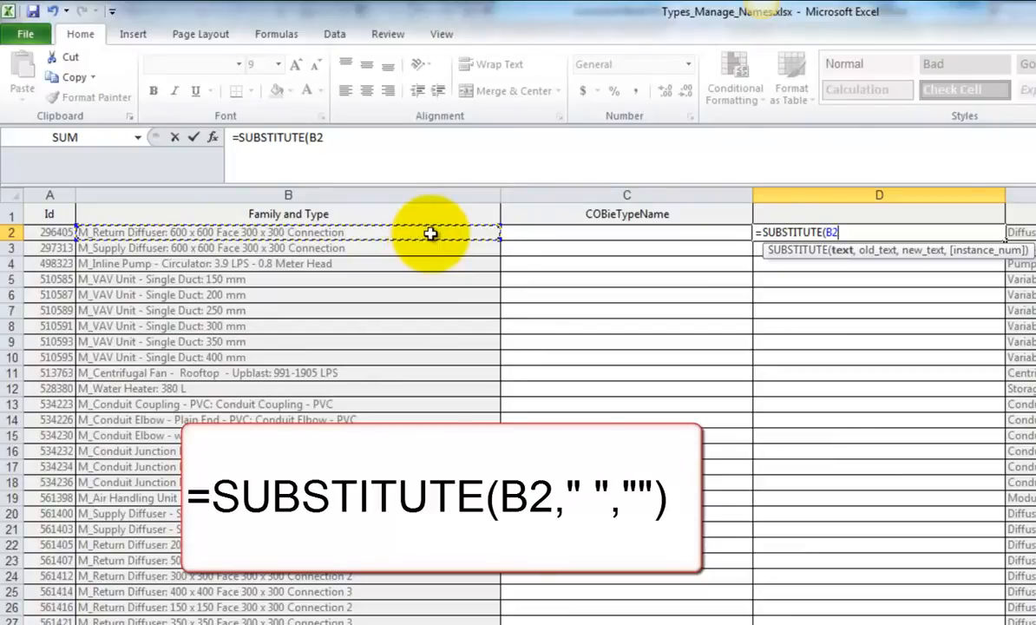
text(,")
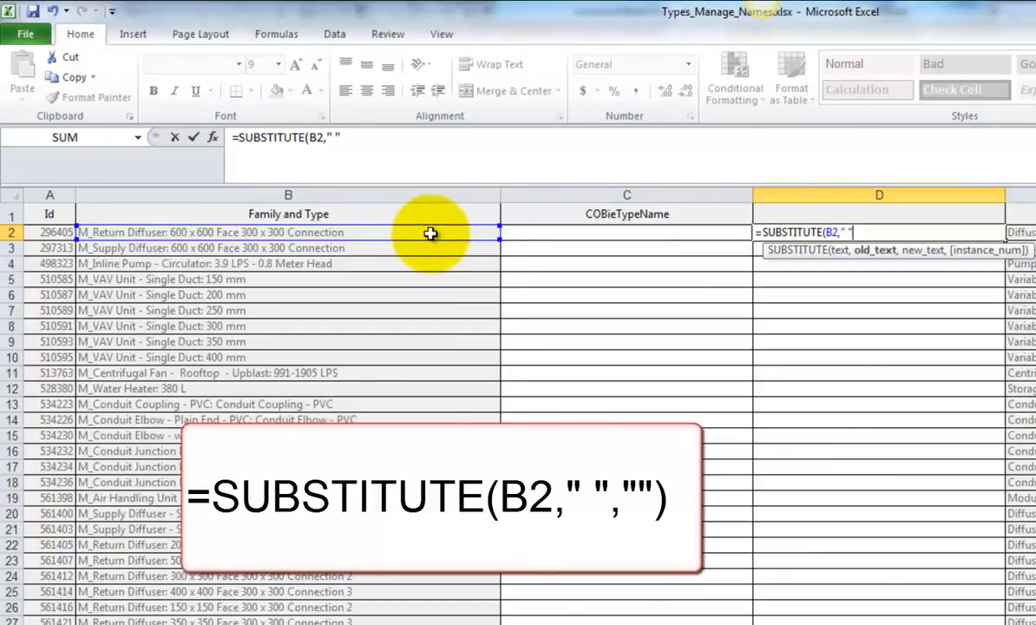
text(,"")
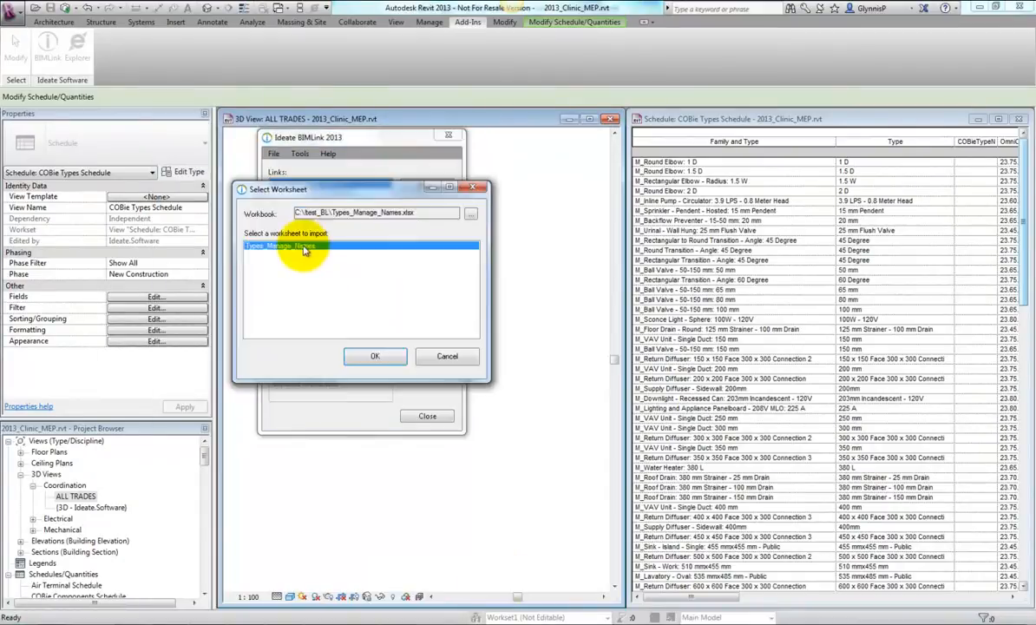
- Confirm the Types_Manage_Names worksheet and import the space-free COBieTypeName values
click(375, 355)
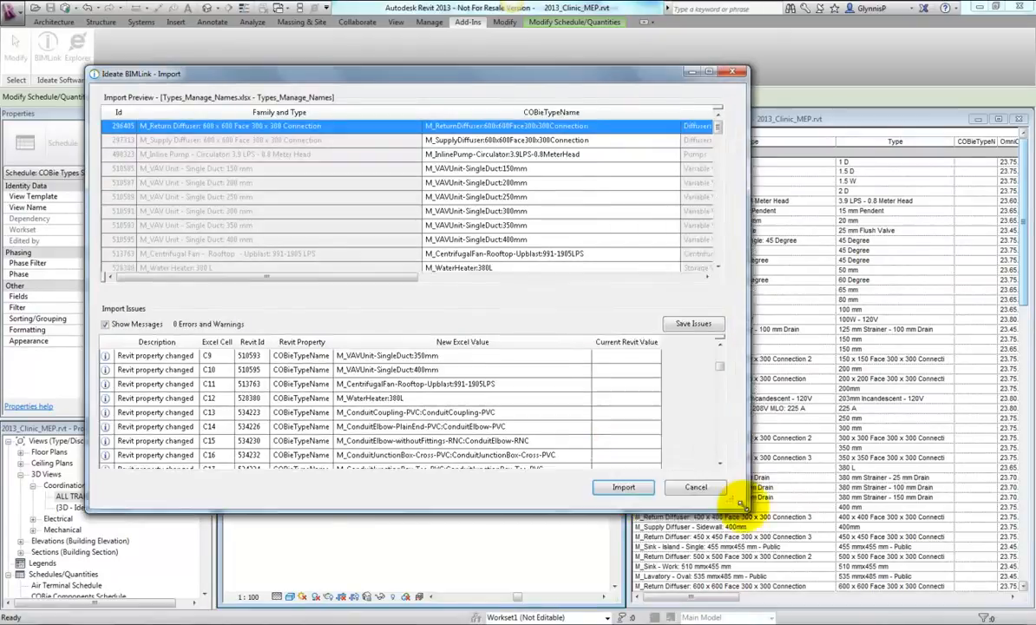
click(623, 487)
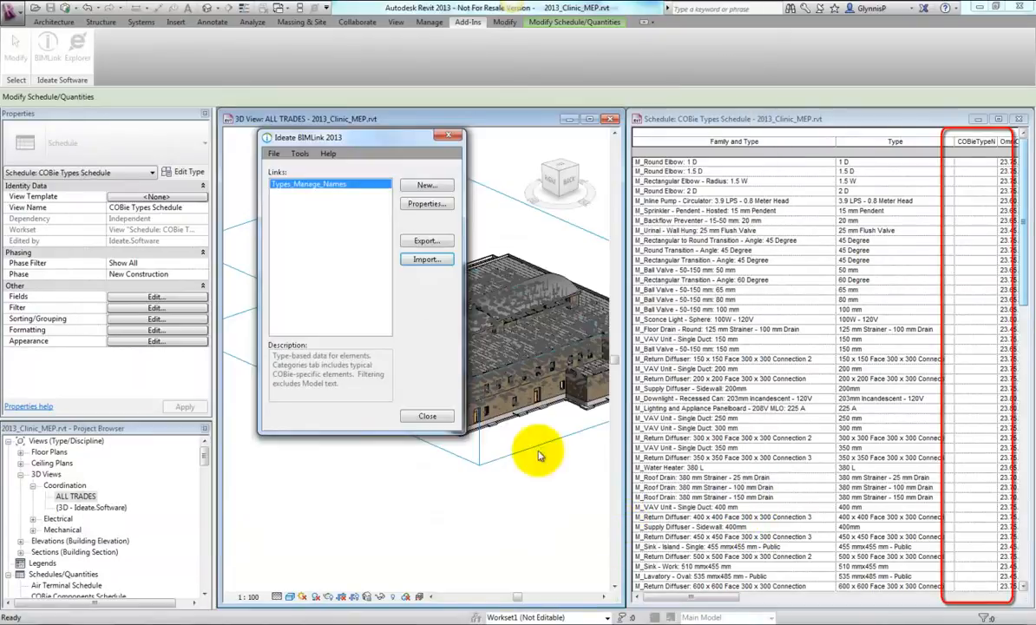